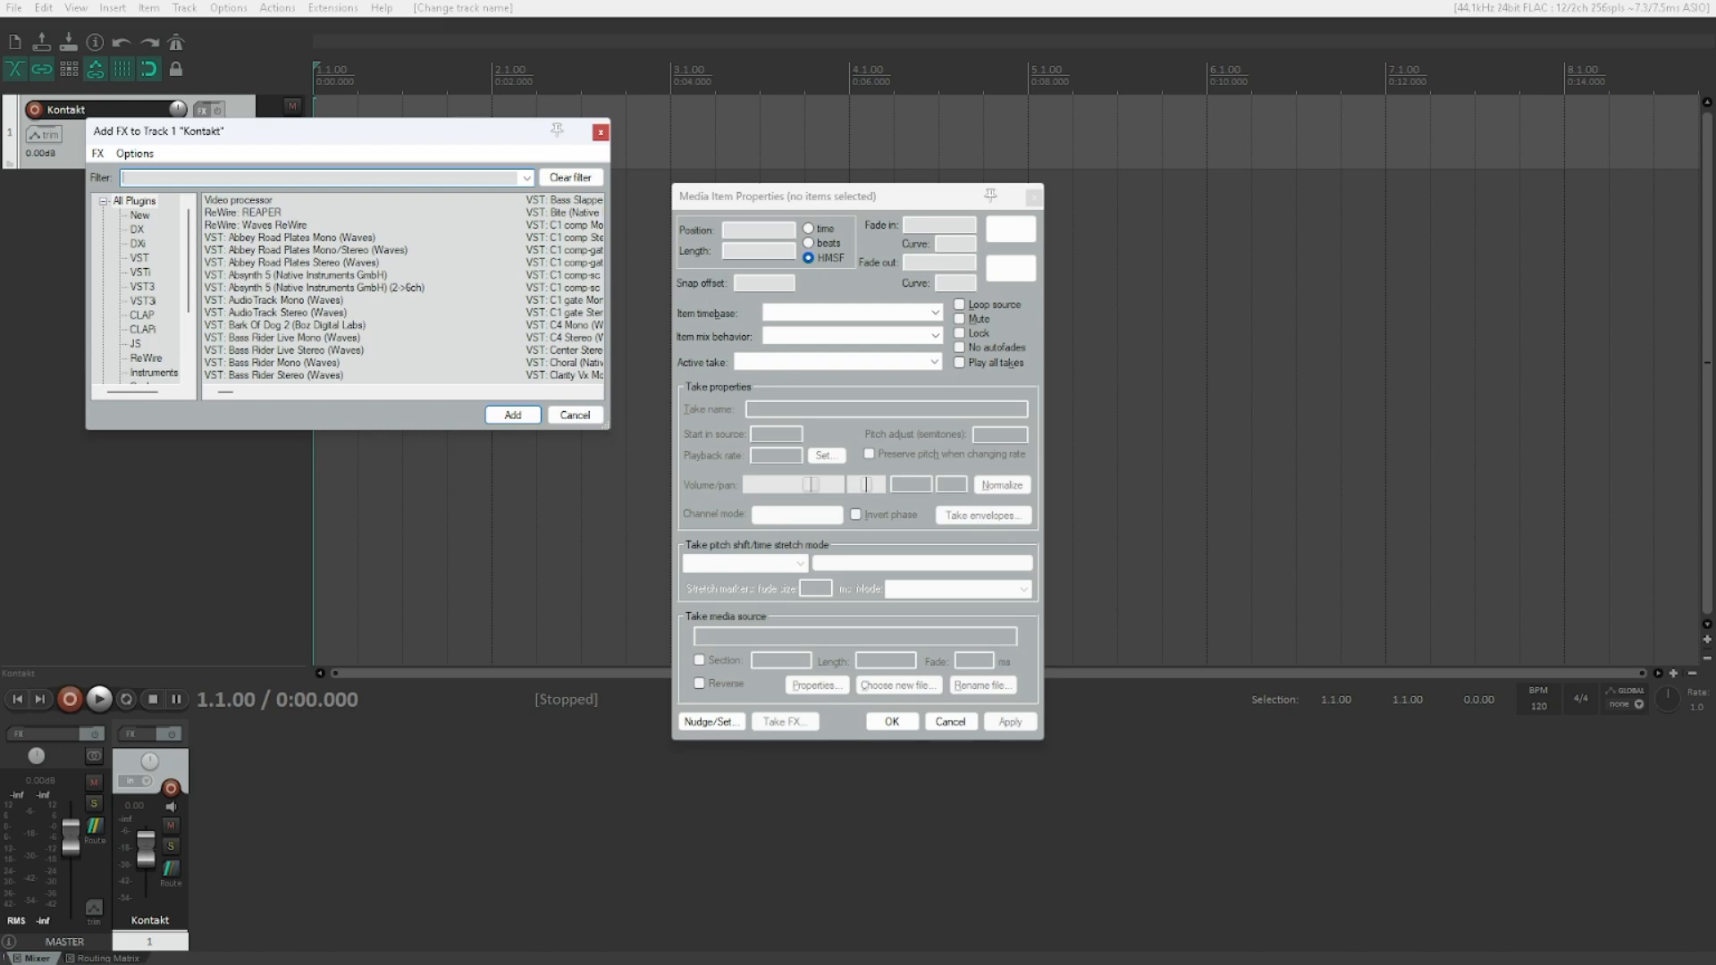
Step: Filter the Add FX list with 'konta' and highlight the VST3i: Kontakt (Native Instruments) entry
text(kontakt)
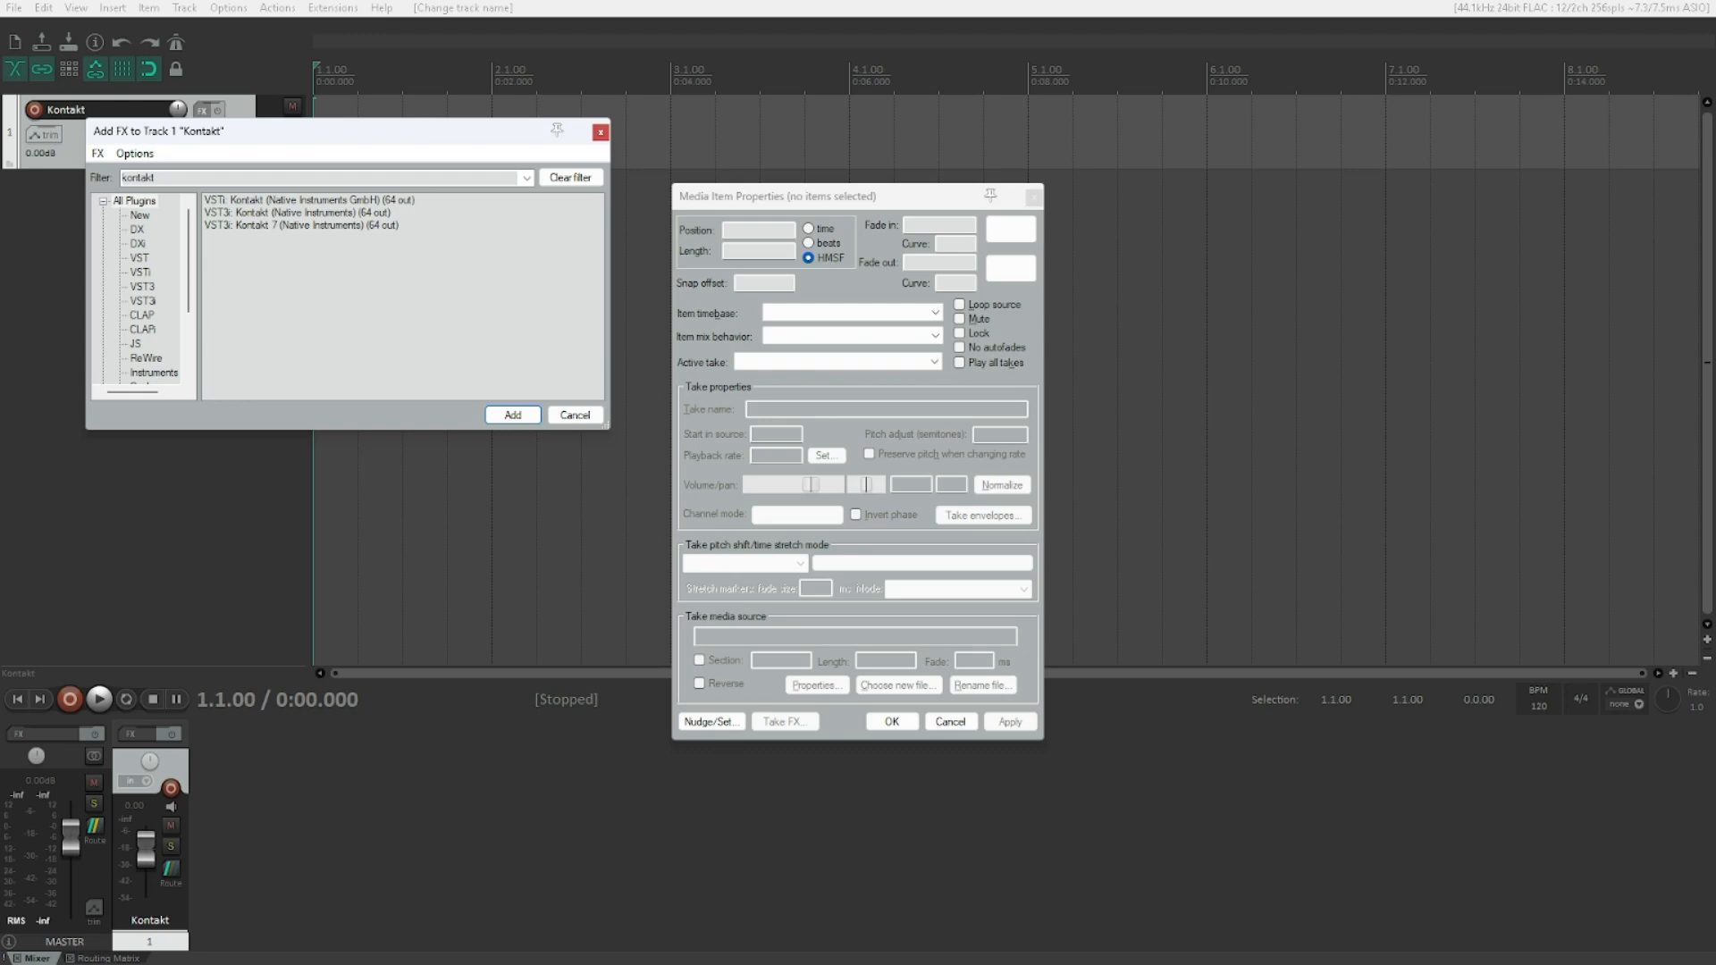
click(313, 201)
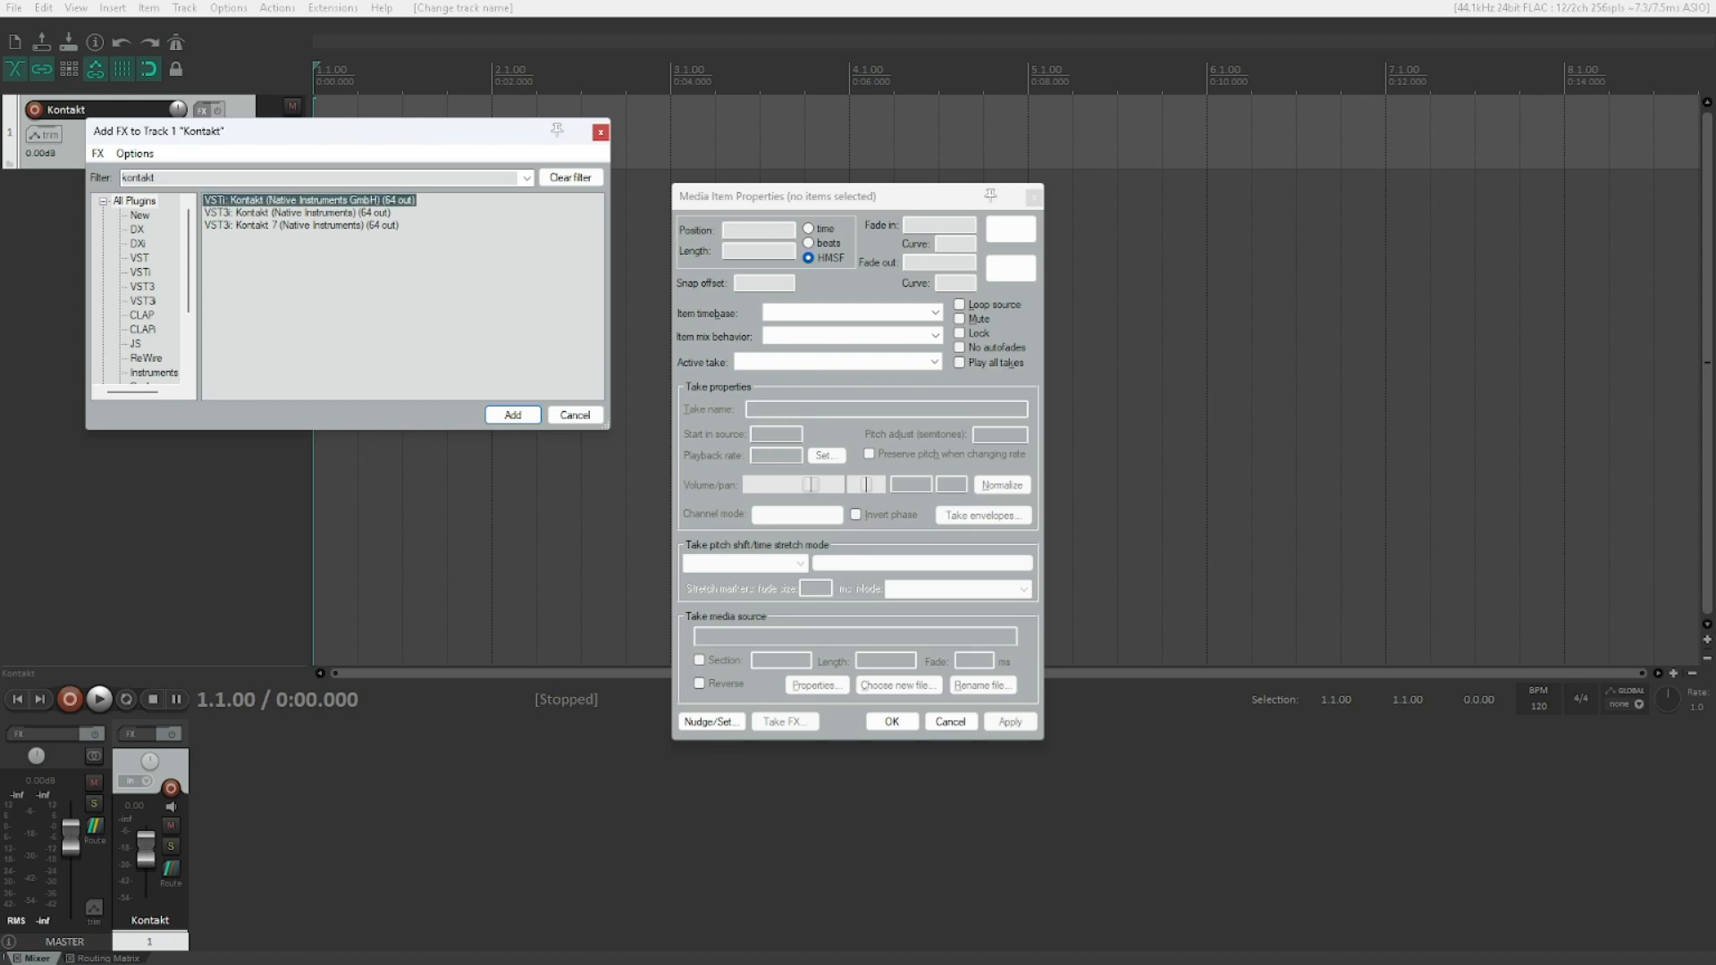
click(286, 212)
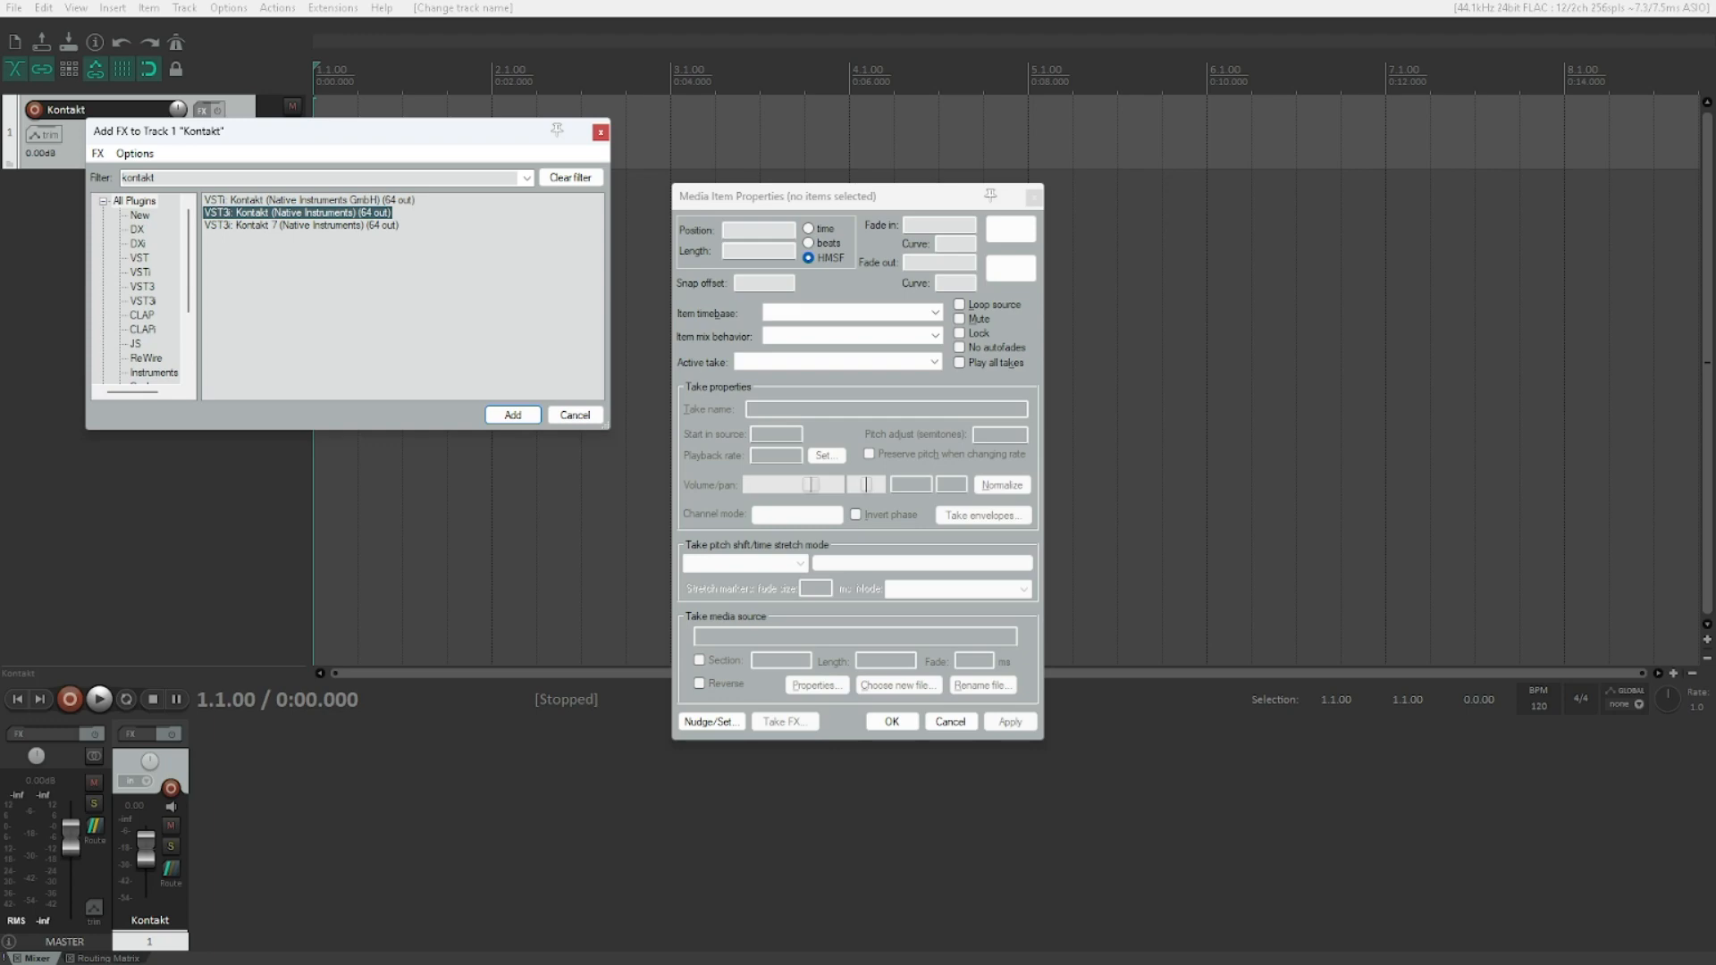
Step: Highlight VST3i: Kontakt 7 (Native Instruments) in the filtered list
click(297, 225)
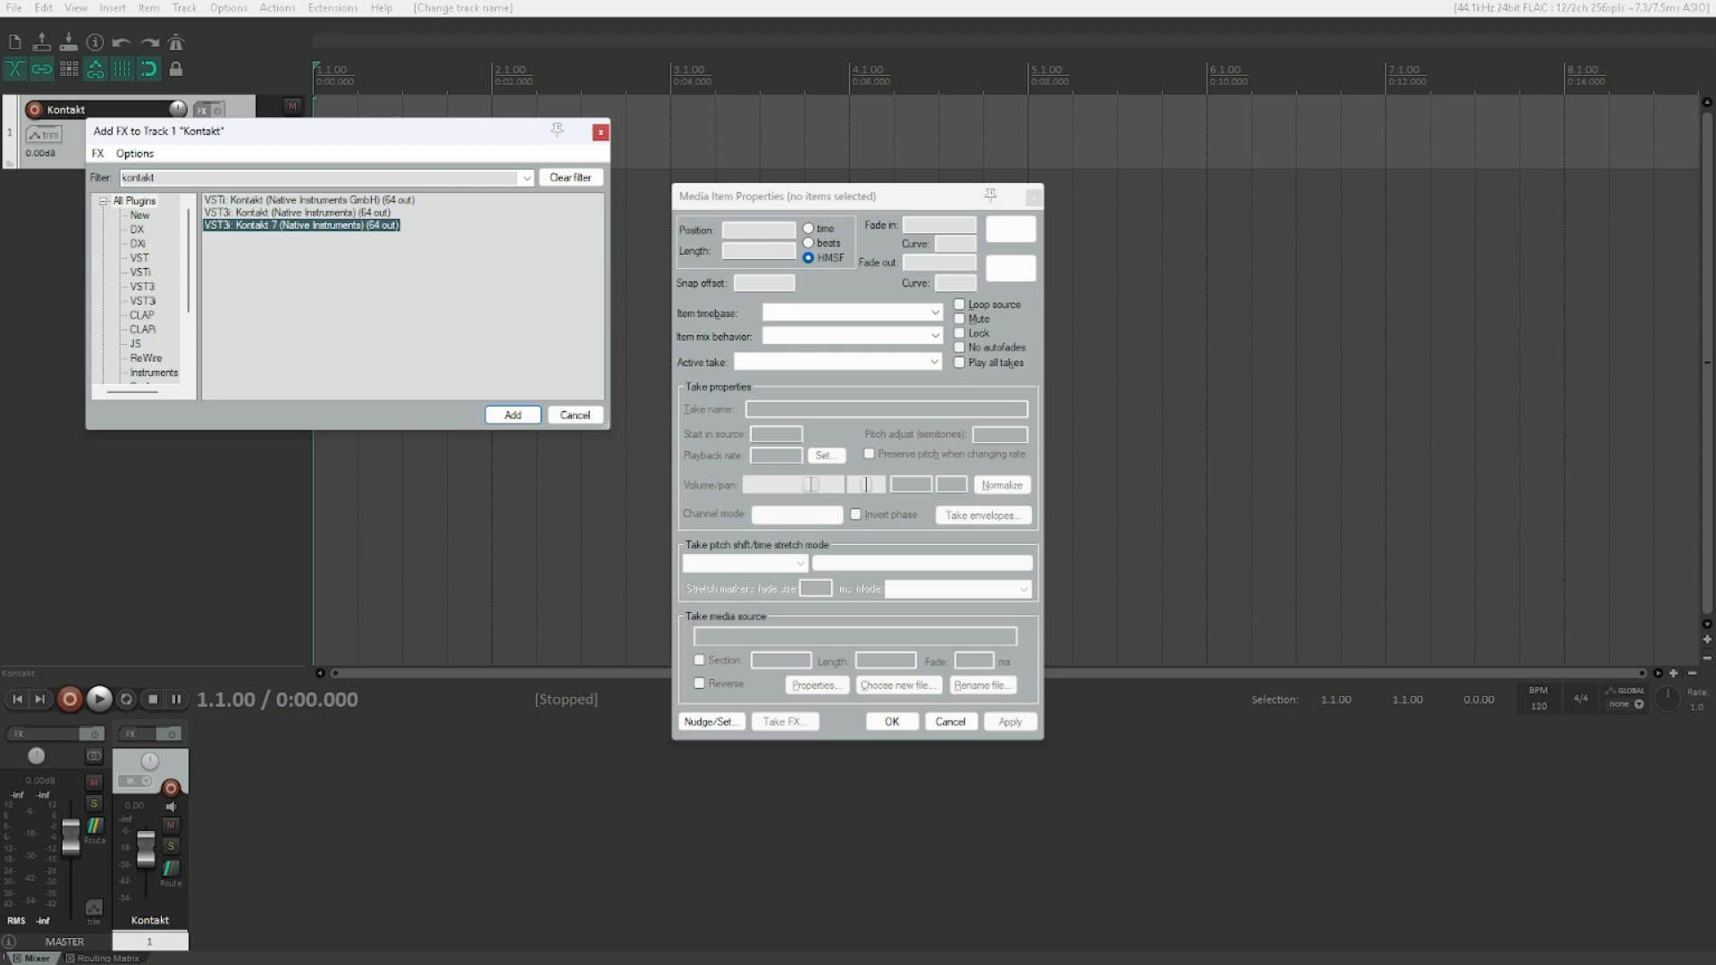
Step: Add VST3i: Kontakt (Native Instruments) to track 1, loading its empty default rack
click(286, 212)
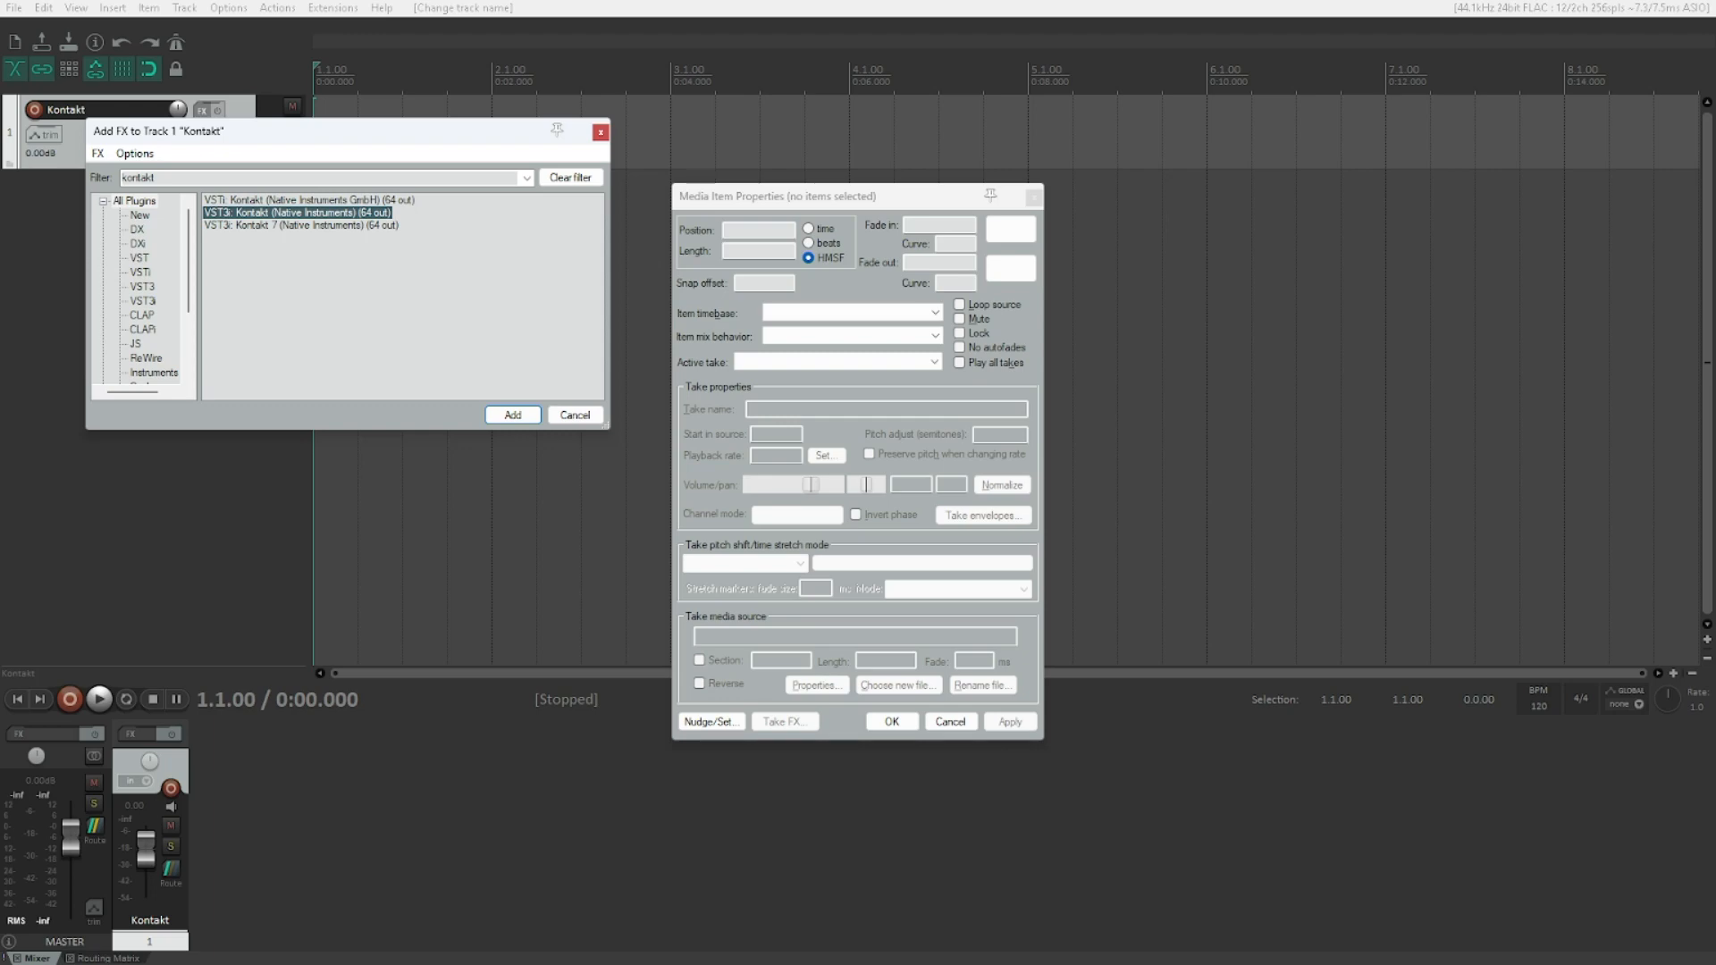
click(511, 414)
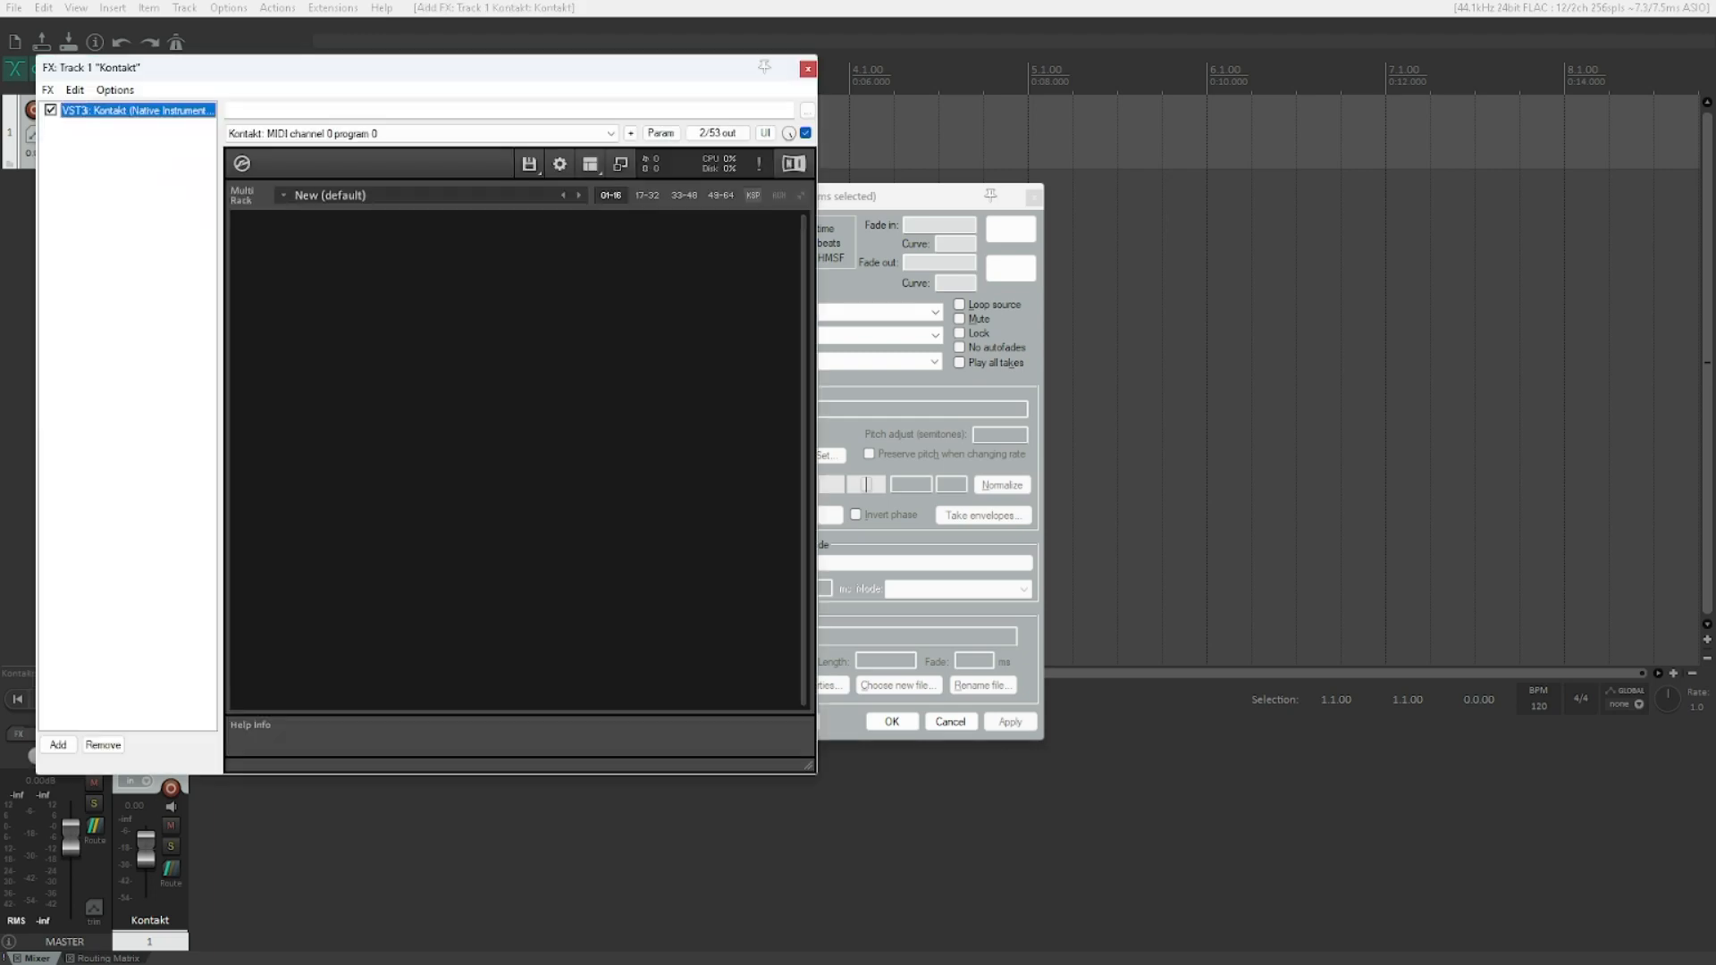